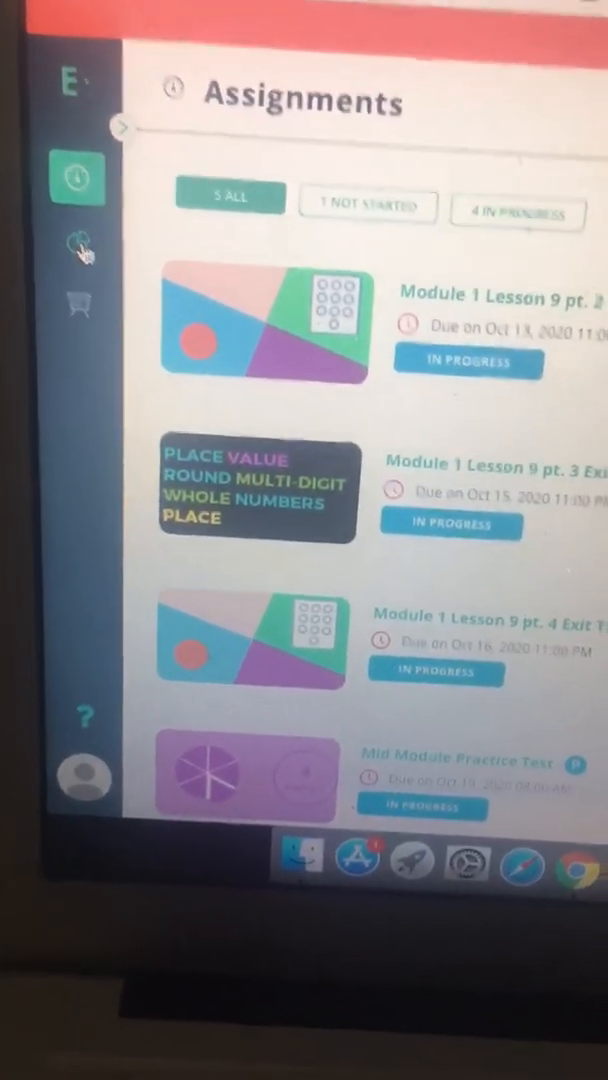
Go to the Grades page listing graded and submitted work
{"action": "left_click", "coordinate": [62, 198]}
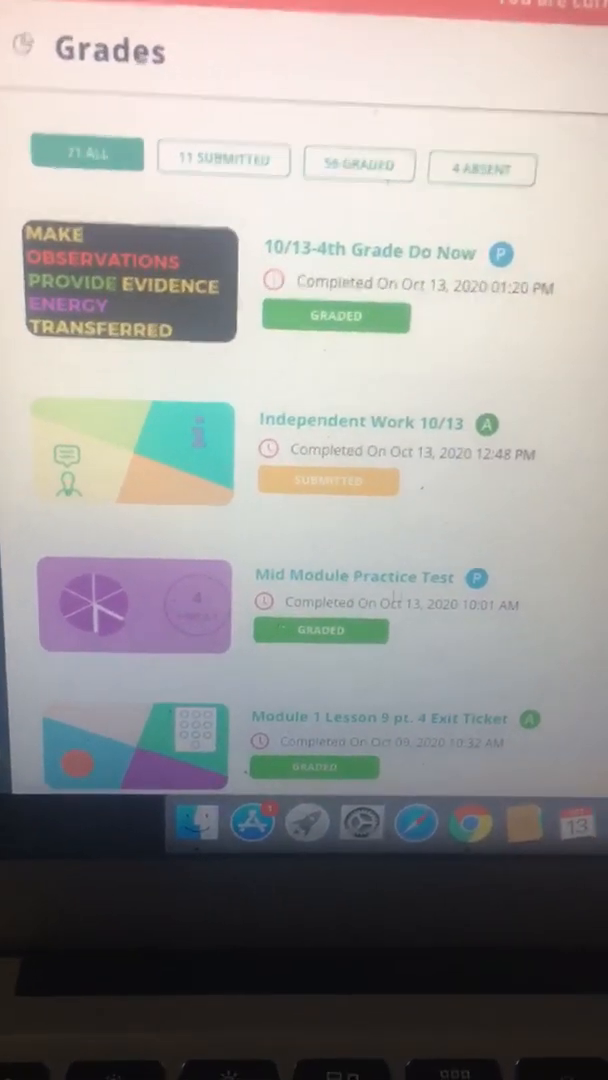
Scroll to the Mid Module Practice Test and open its review
{"action": "scroll", "scroll_direction": "down", "scroll_amount": 3}
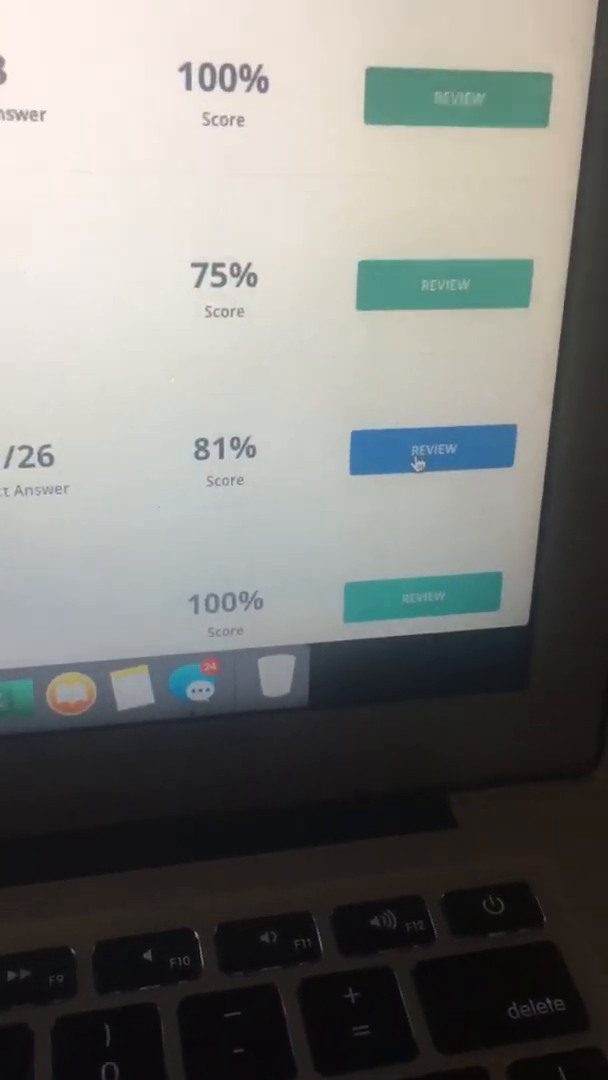
{"action": "left_click", "coordinate": [432, 447]}
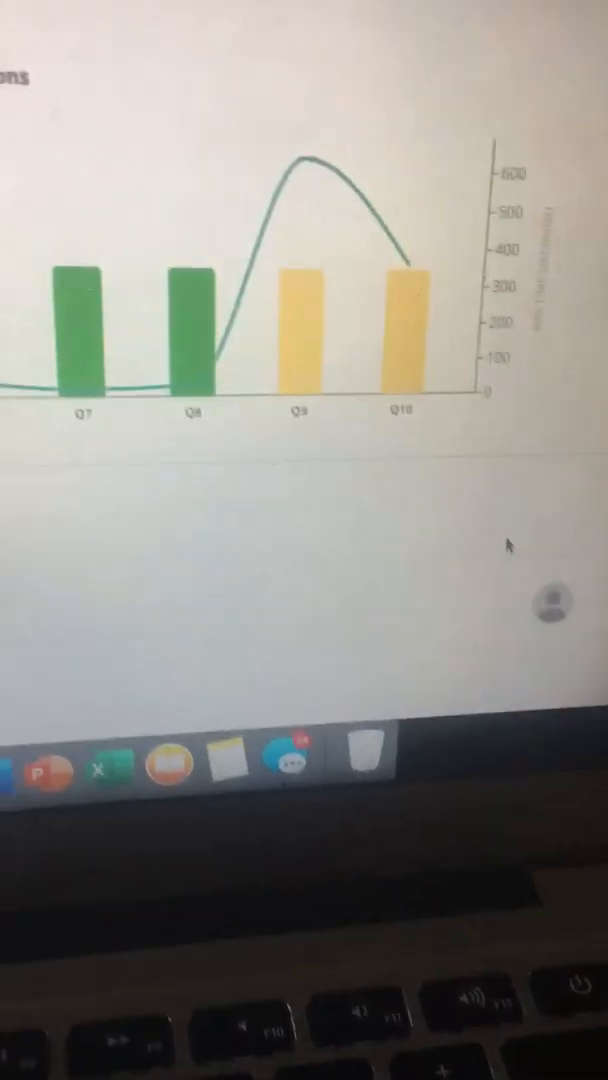